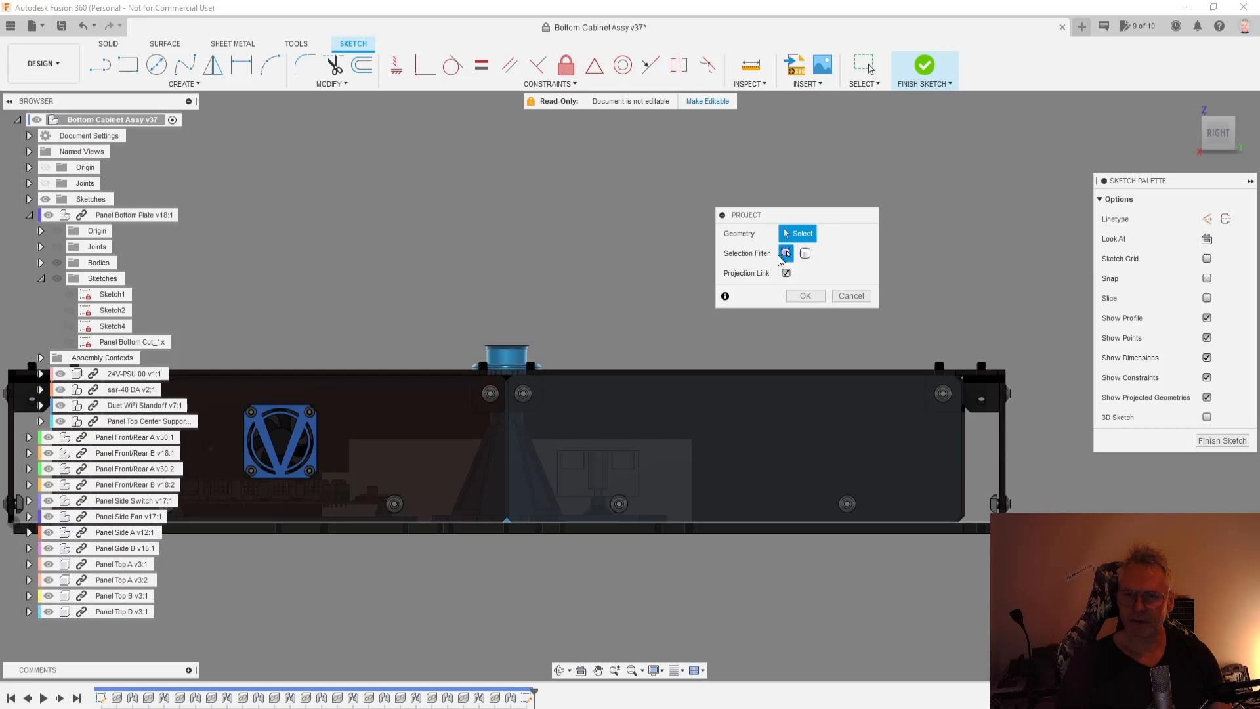
{"action": "mouse_move", "coordinate": [786, 252]}
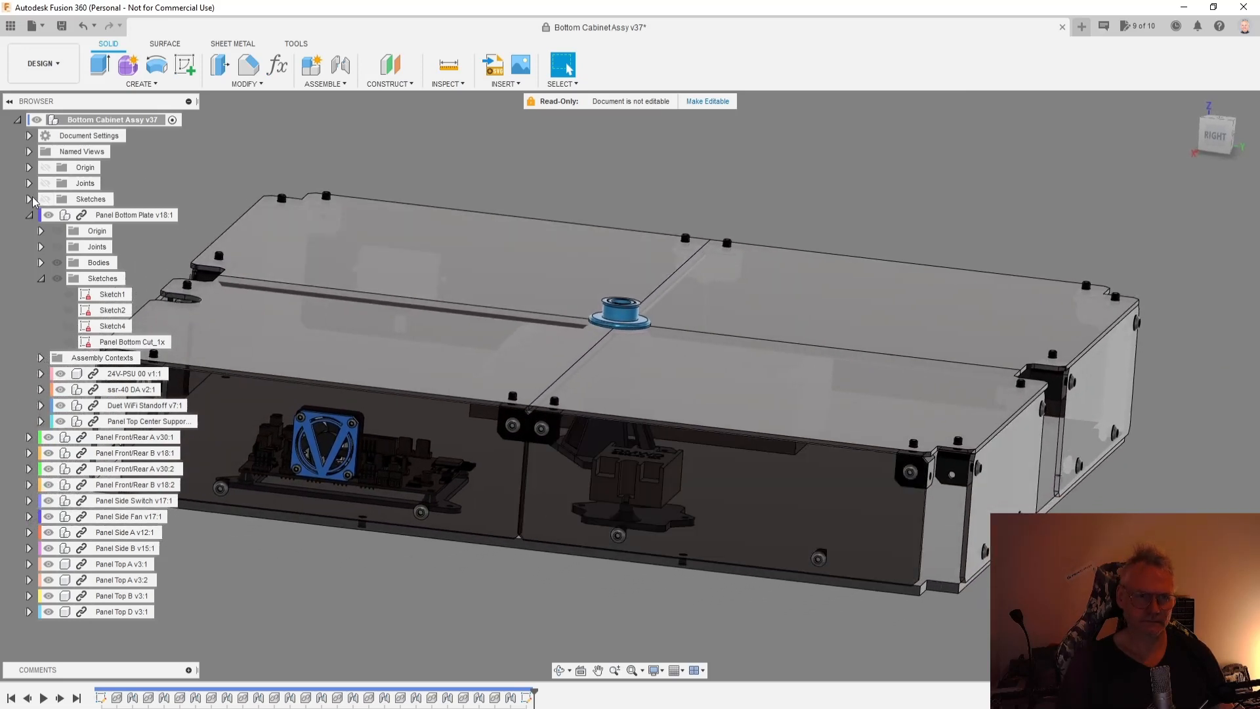
{"action": "left_click", "coordinate": [29, 198]}
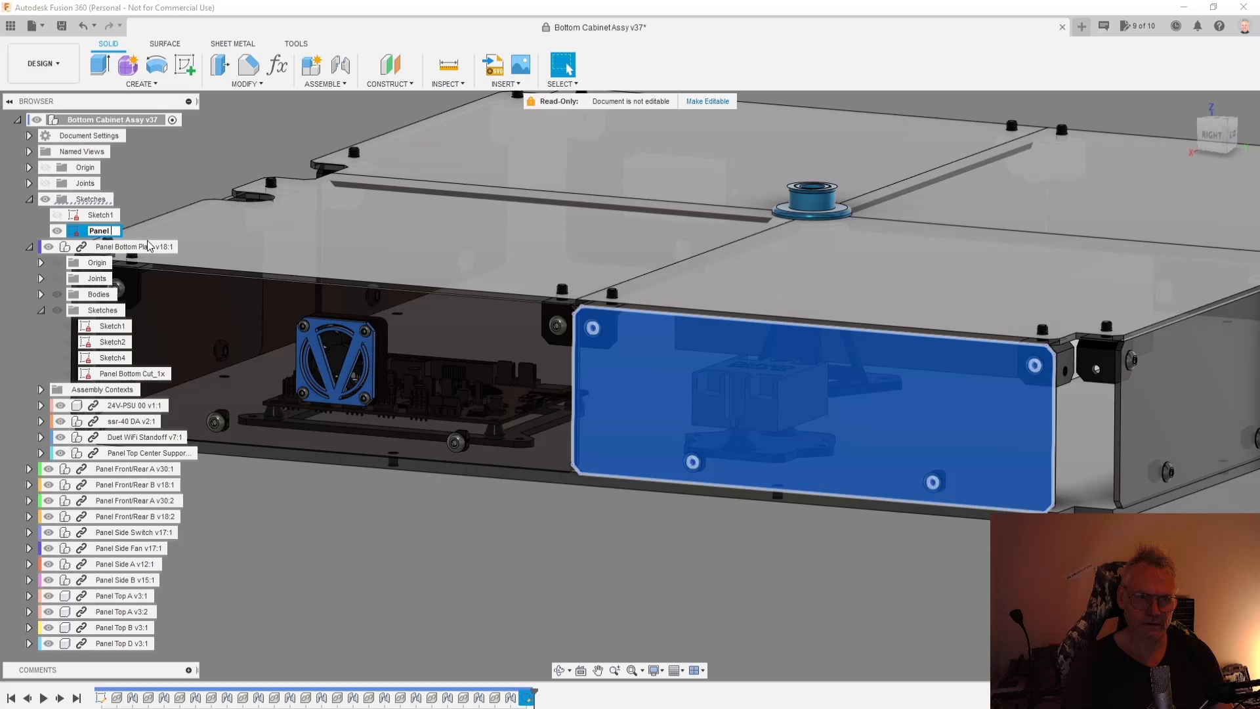
Name the projected side-panel sketch 'Panel A Cut dwg' in the Browser.
{"action": "type", "text": "Panel A C"}
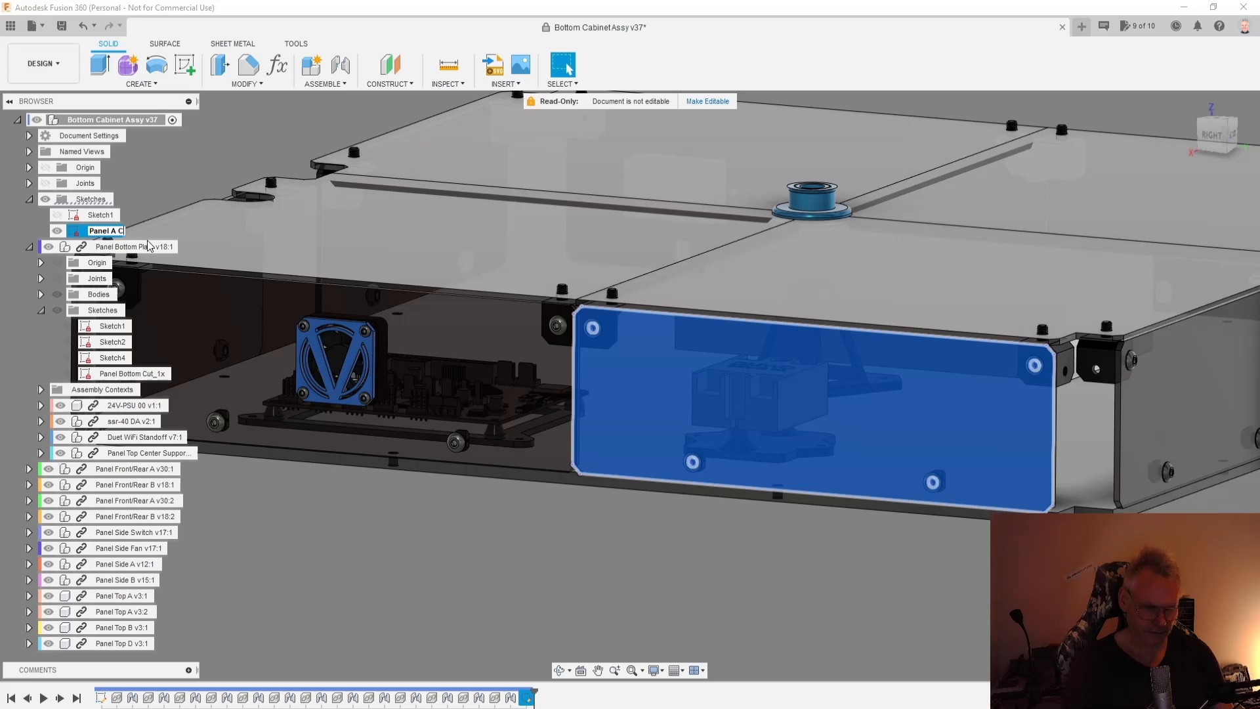
{"action": "type", "text": "ut"}
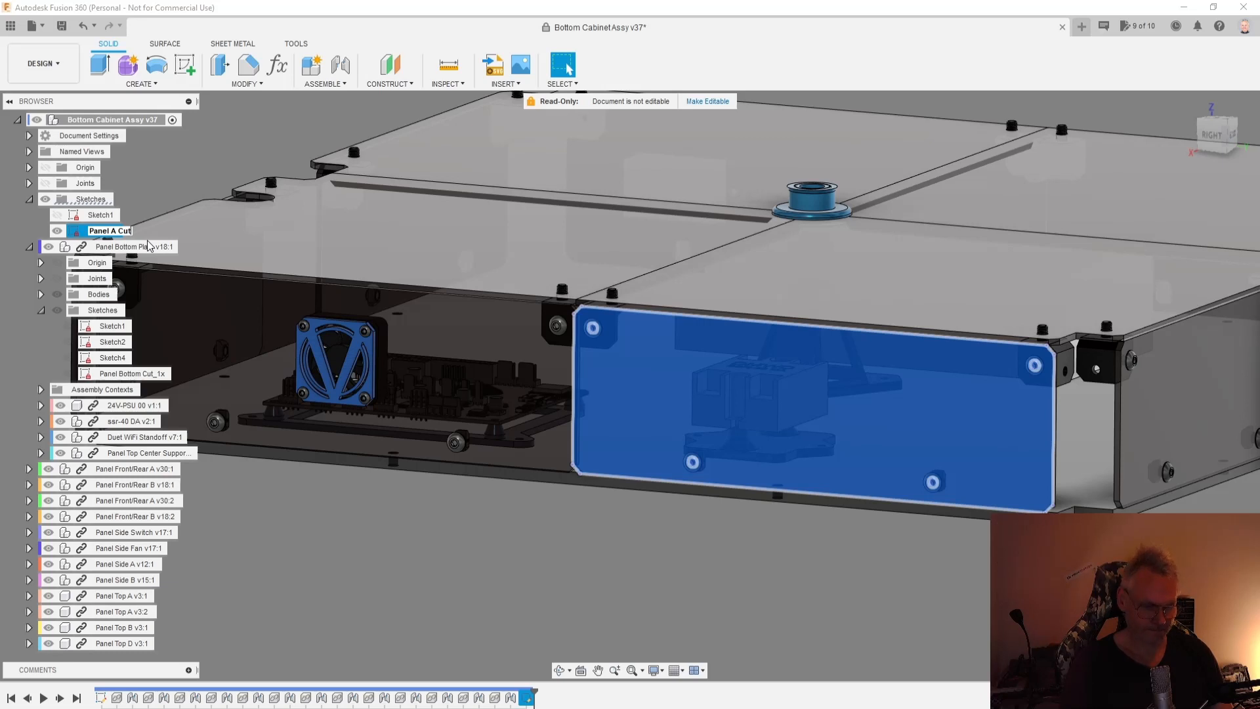
{"action": "type", "text": "dwg"}
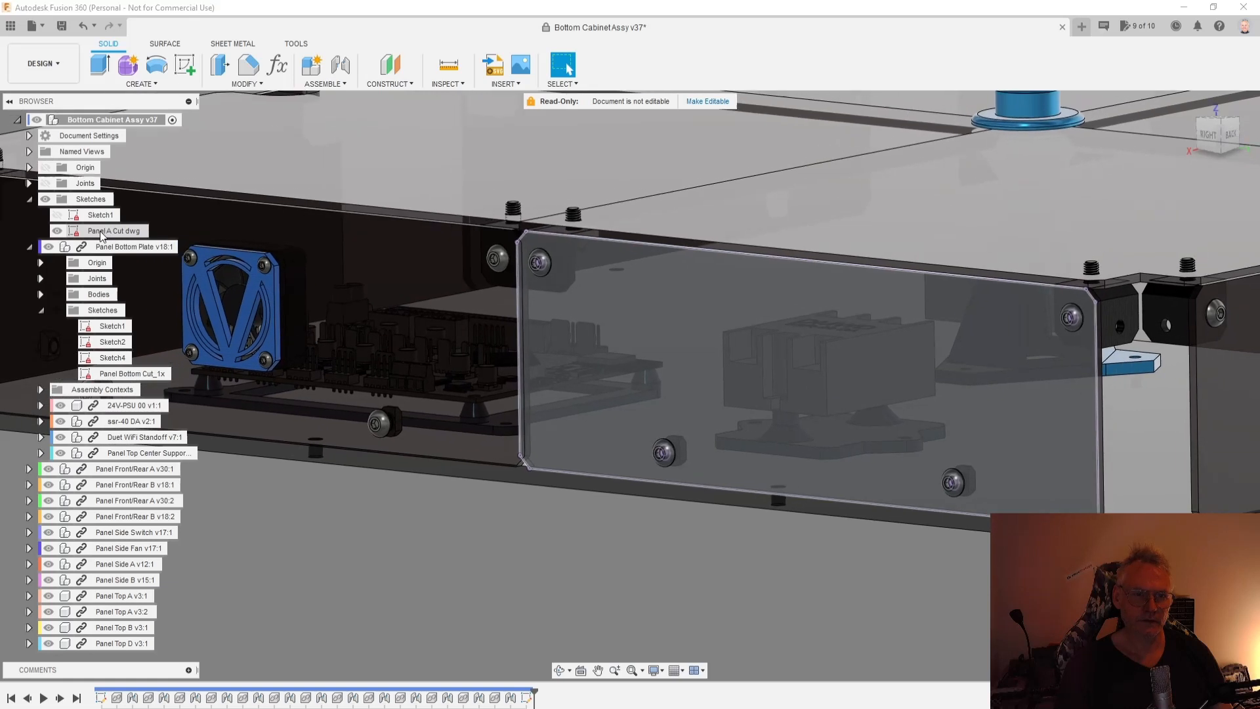
Start Save As DXF from the sketch's right-click menu.
{"action": "right_click", "coordinate": [113, 231]}
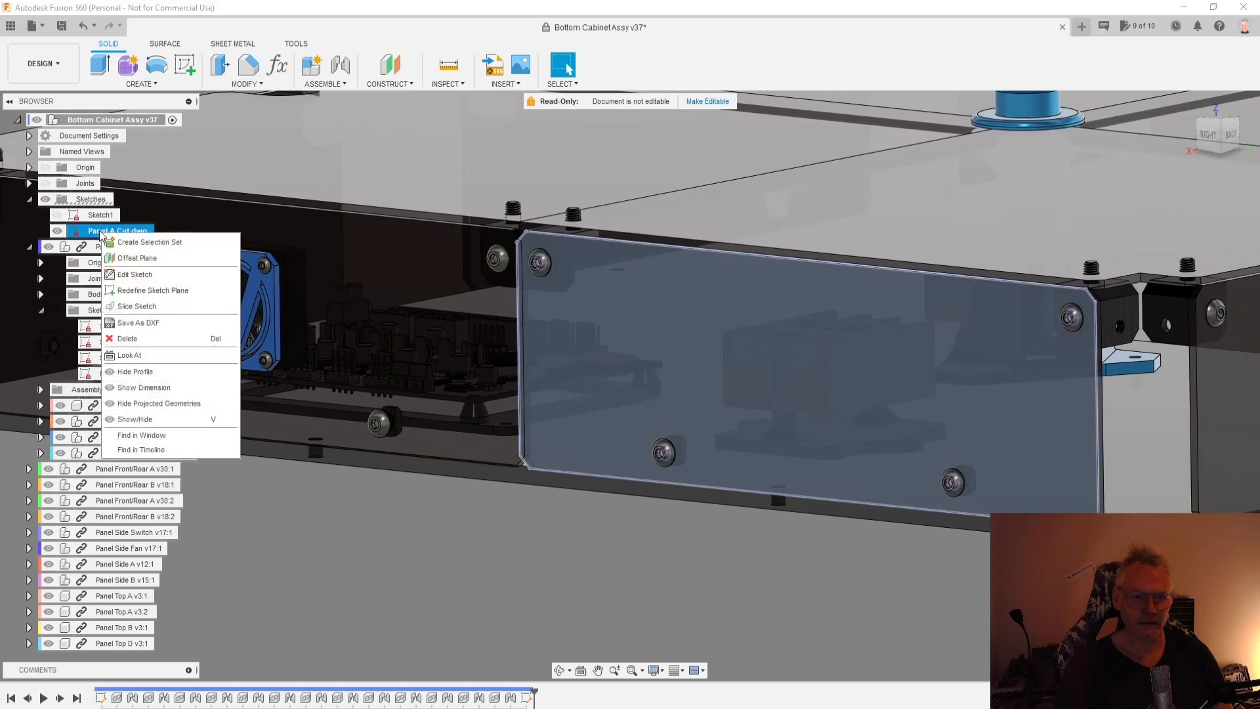
{"action": "mouse_move", "coordinate": [137, 323]}
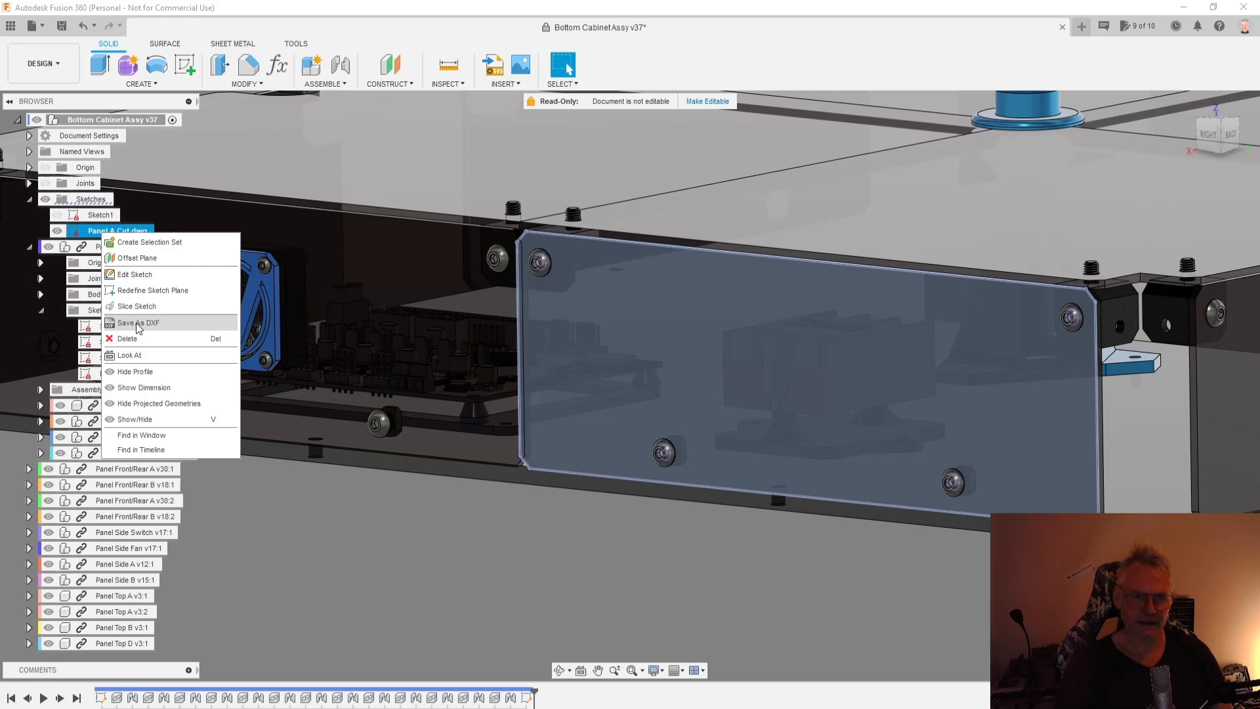
{"action": "left_click", "coordinate": [138, 323]}
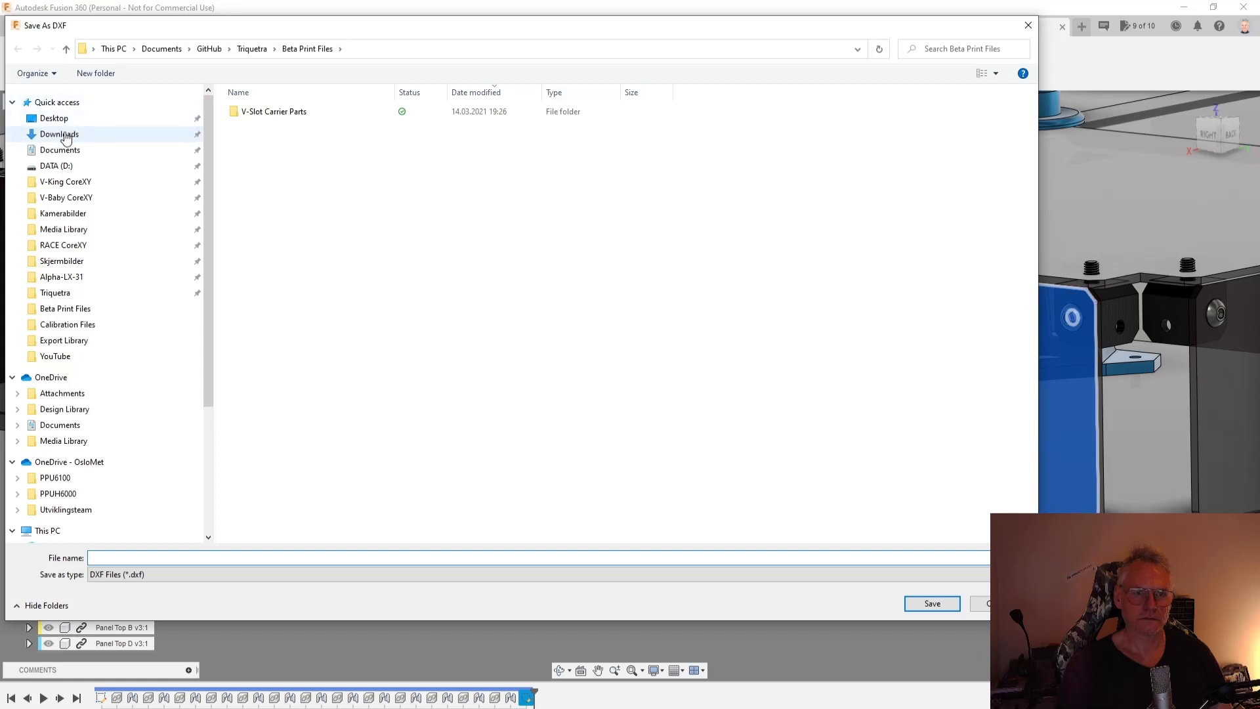
Cancel the Save As DXF dialog and return to the cabinet assembly.
{"action": "left_click", "coordinate": [53, 118]}
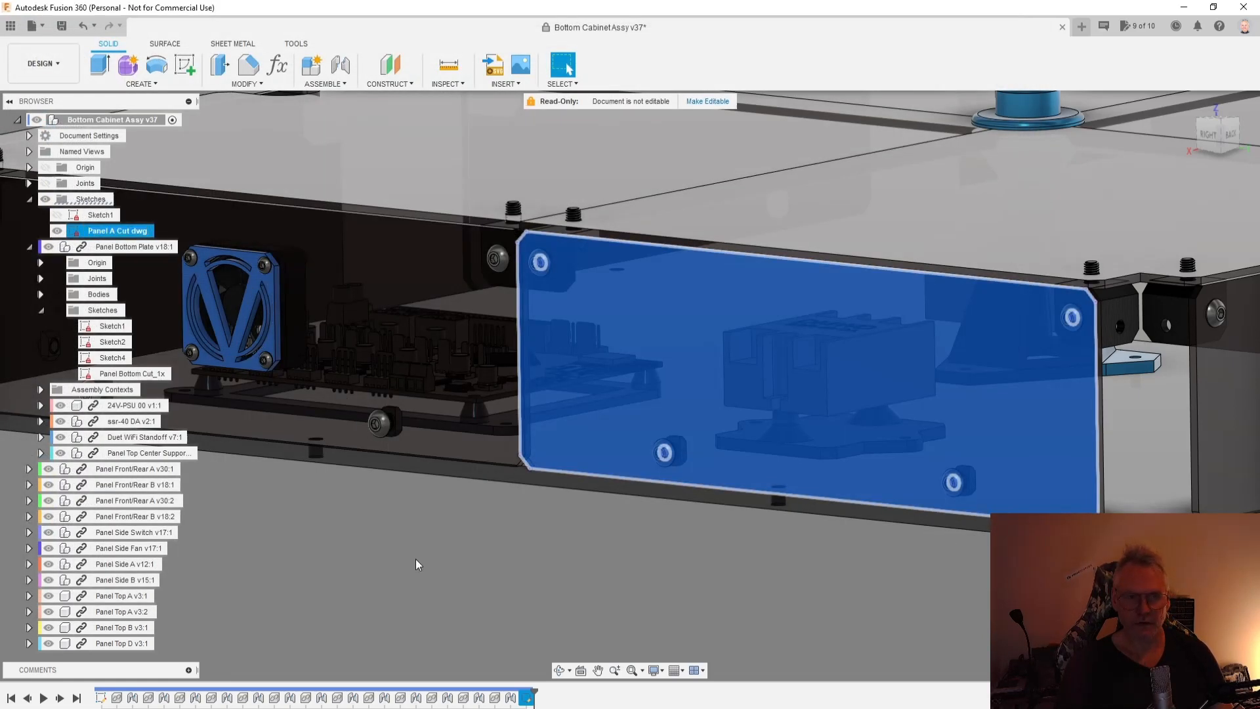
Start Save As DXF again, with 'Panel A Cut dwg' prefilled as the file name.
{"action": "right_click", "coordinate": [117, 231]}
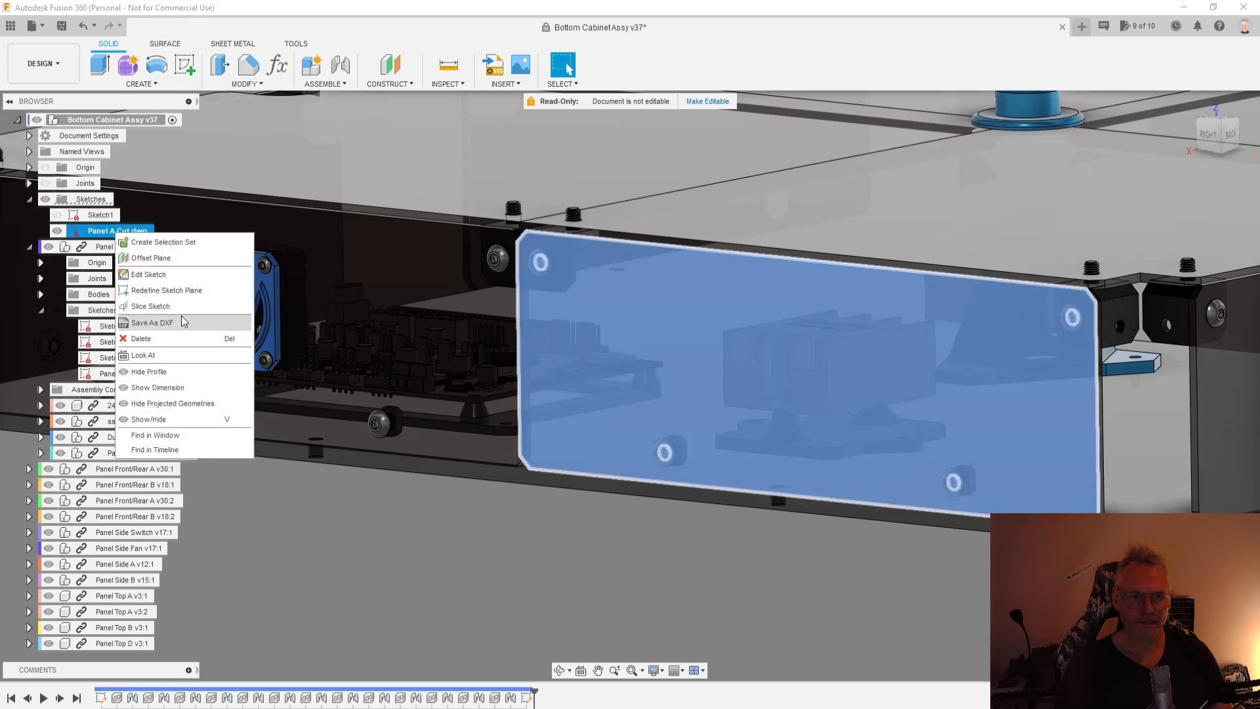
{"action": "mouse_move", "coordinate": [181, 355]}
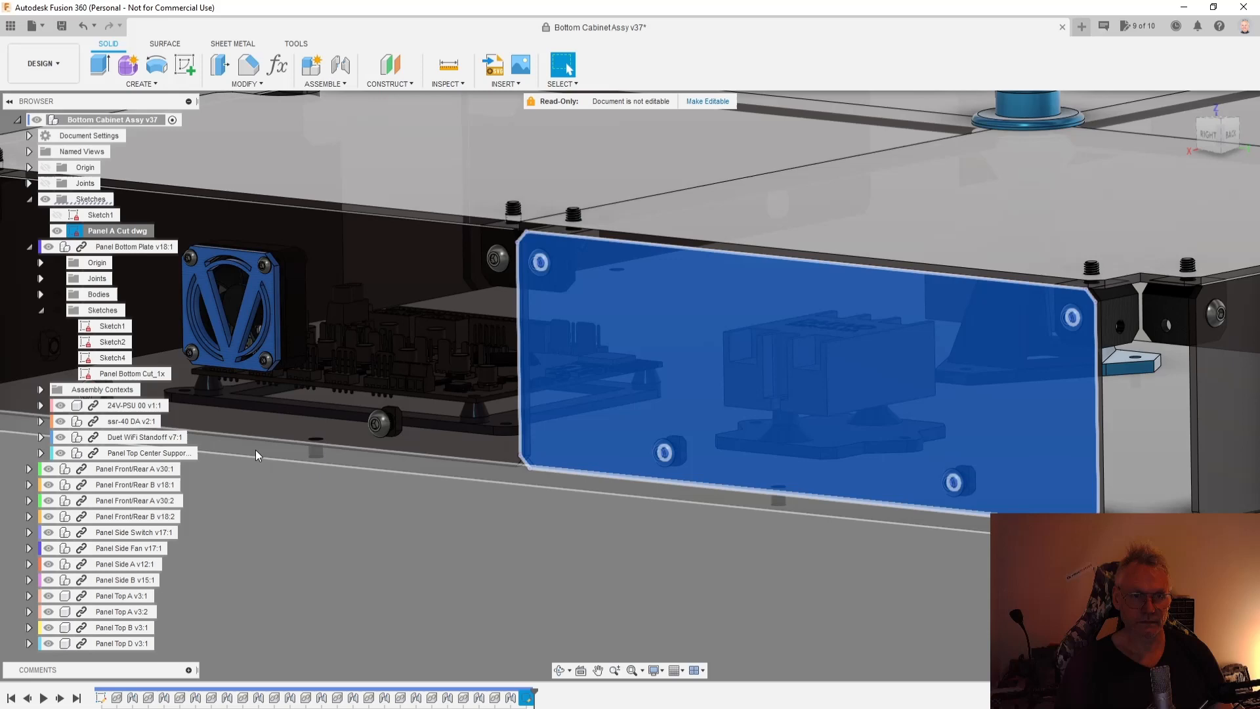
{"action": "right_click", "coordinate": [116, 231]}
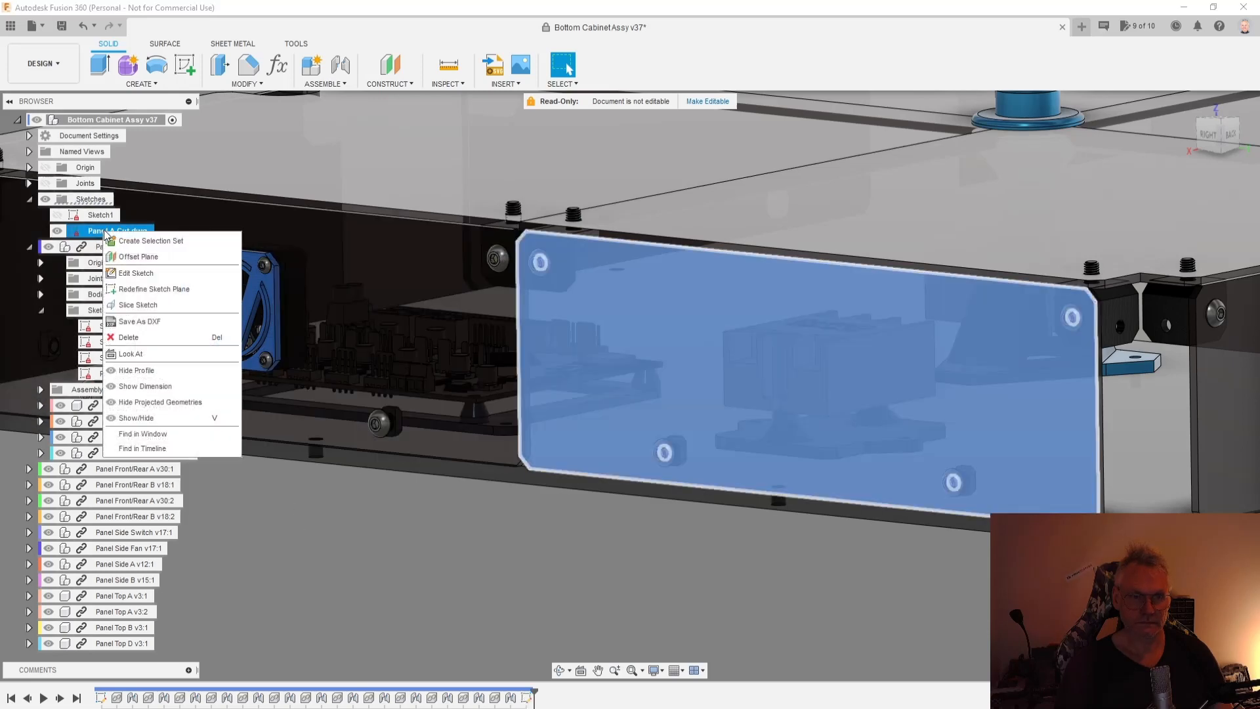
{"action": "left_click", "coordinate": [139, 320]}
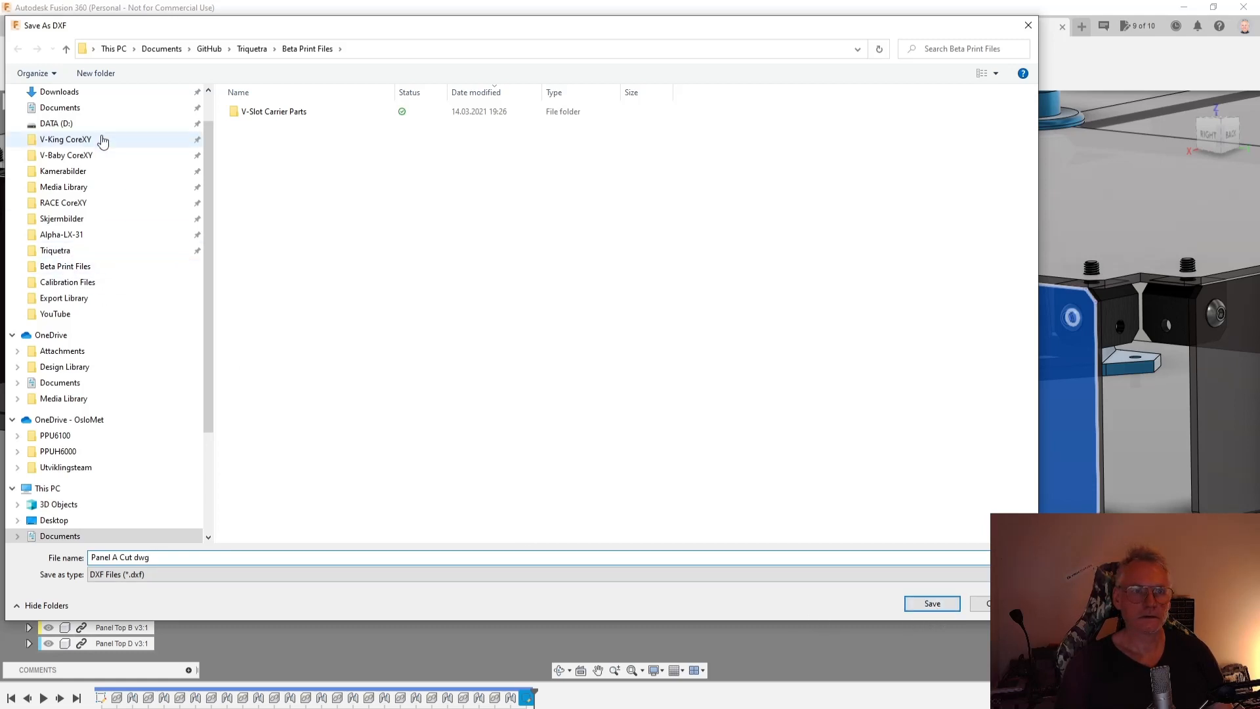
Save 'Panel A Cut dwg' as a DXF file to the Desktop.
{"action": "left_click", "coordinate": [52, 118]}
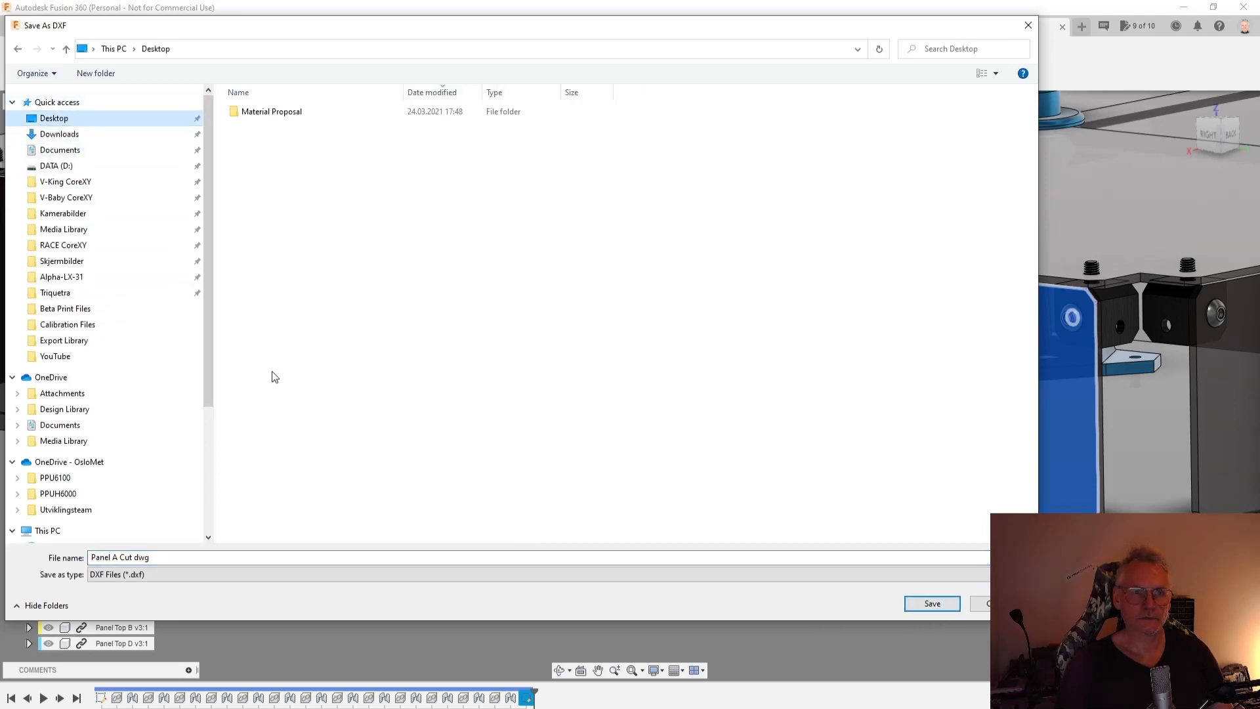
{"action": "left_click", "coordinate": [932, 602]}
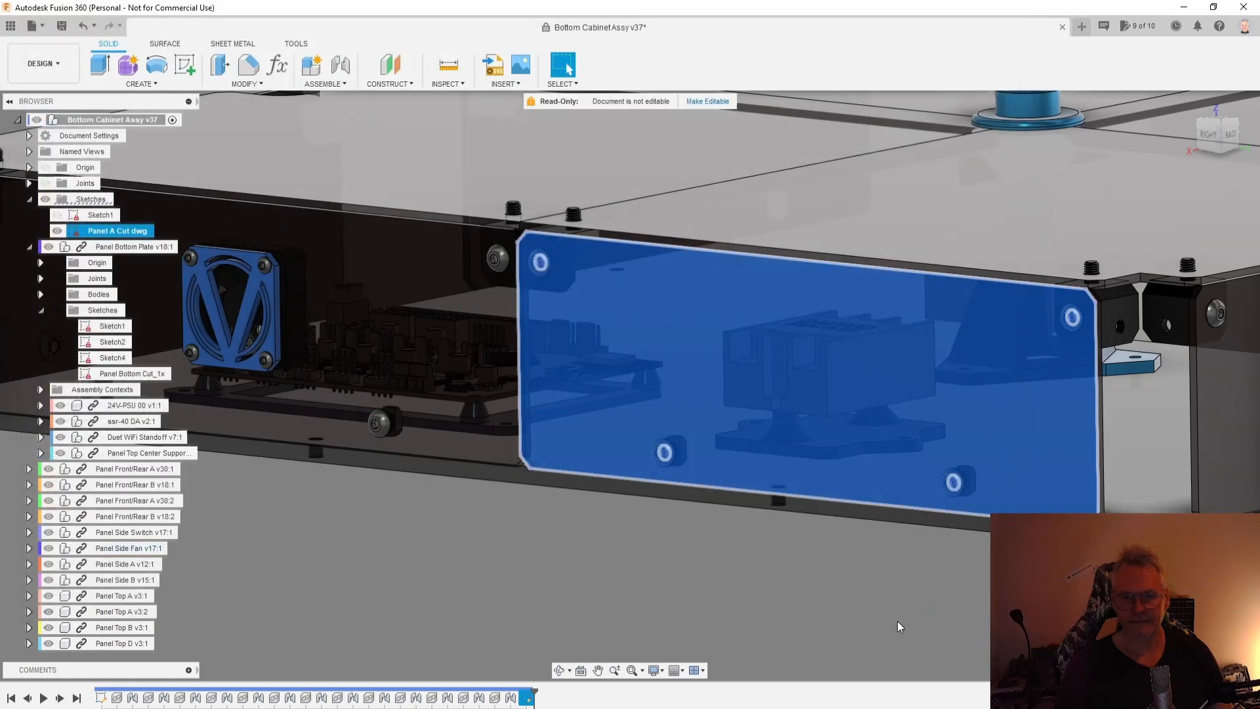